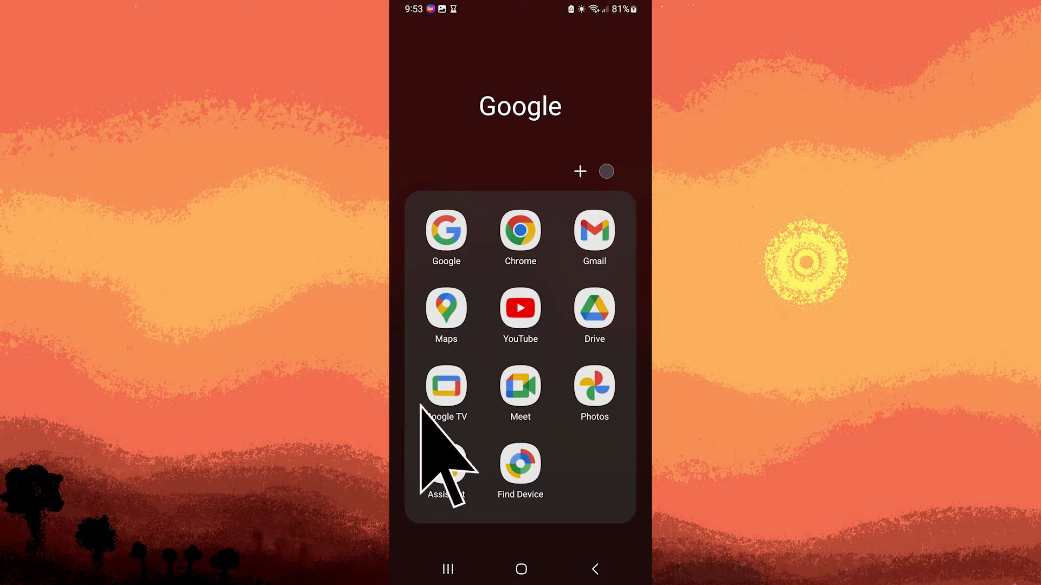
pyautogui.moveTo(445, 458)
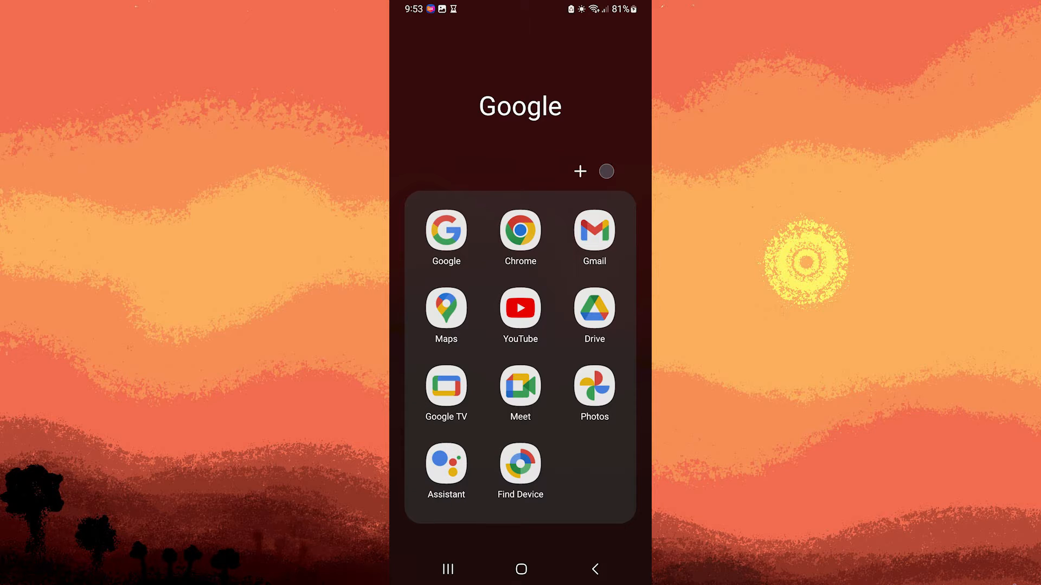
# - Launch Google Assistant from the Google folder so its "Hi, how can I help?" panel appears
pyautogui.click(446, 464)
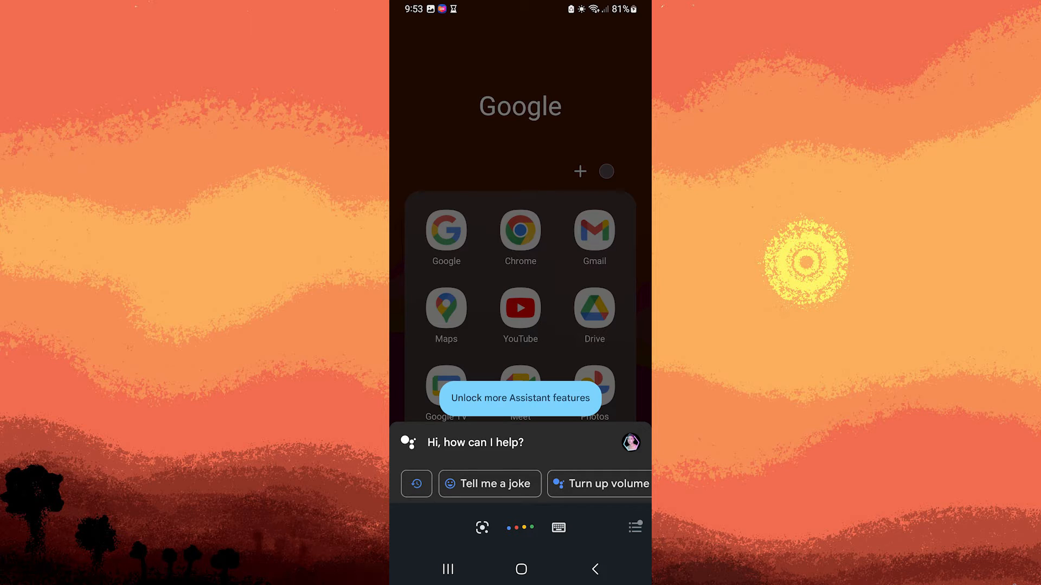
pyautogui.moveTo(628, 444)
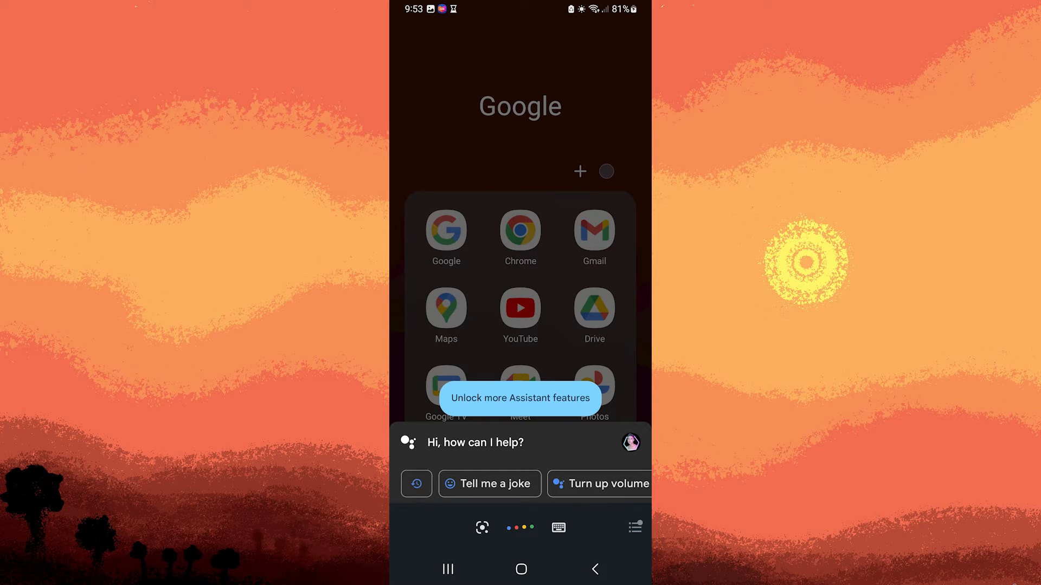
# - Go into Assistant settings and reach the Hey Google & Voice Match page for this device
pyautogui.click(634, 527)
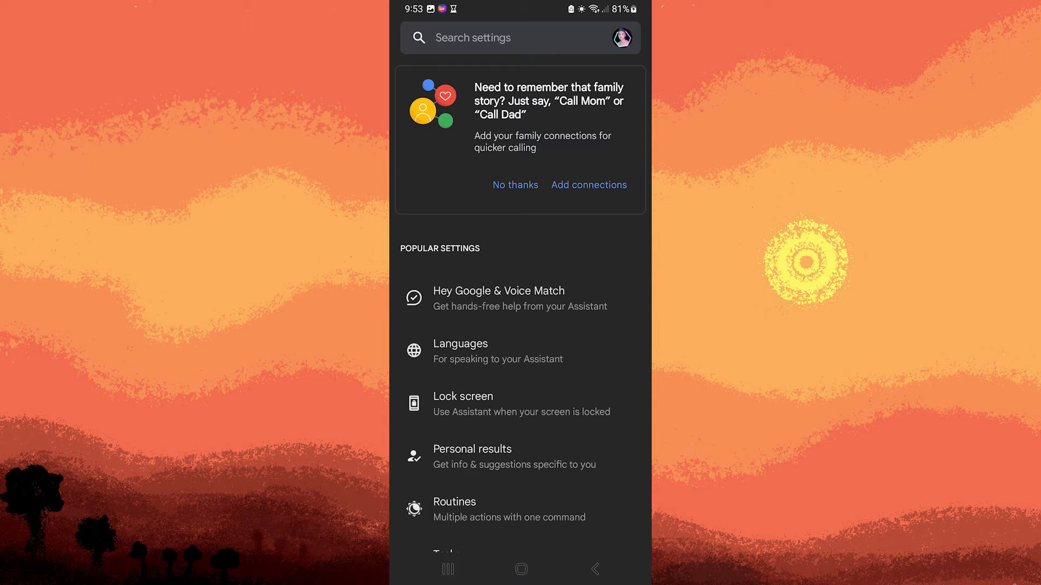
pyautogui.moveTo(460, 300)
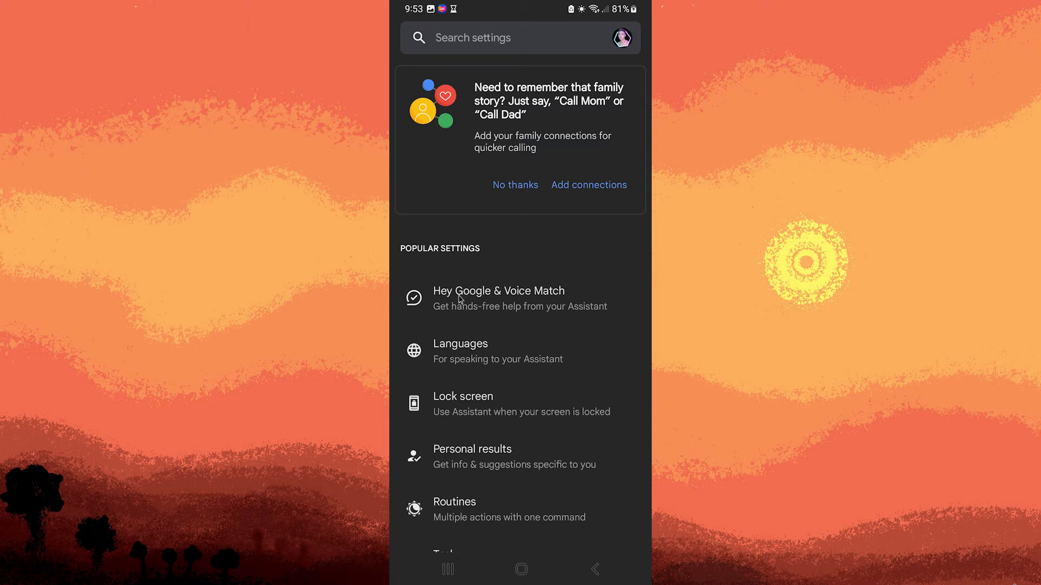
pyautogui.click(498, 297)
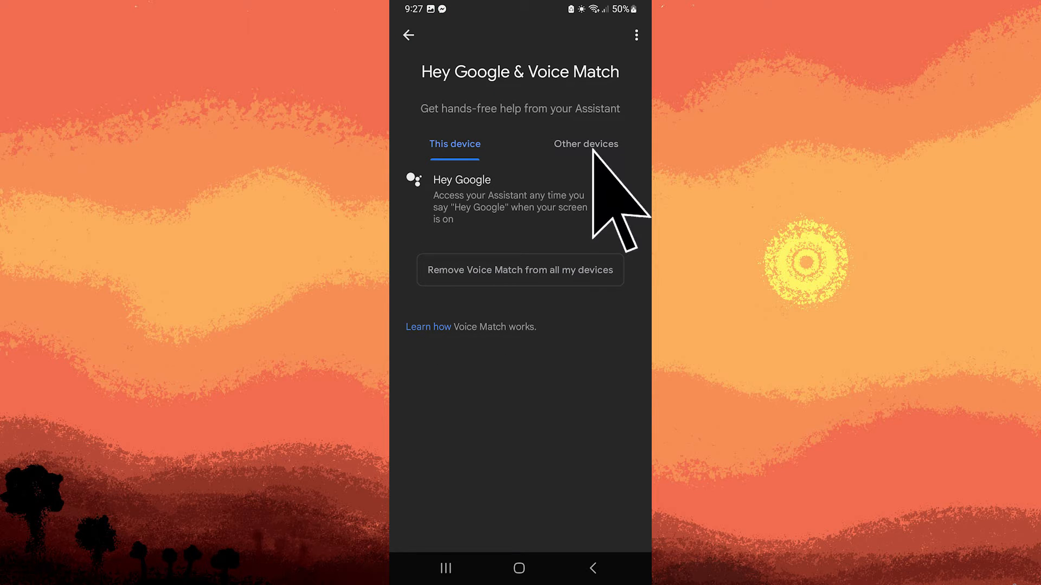
pyautogui.moveTo(615, 198)
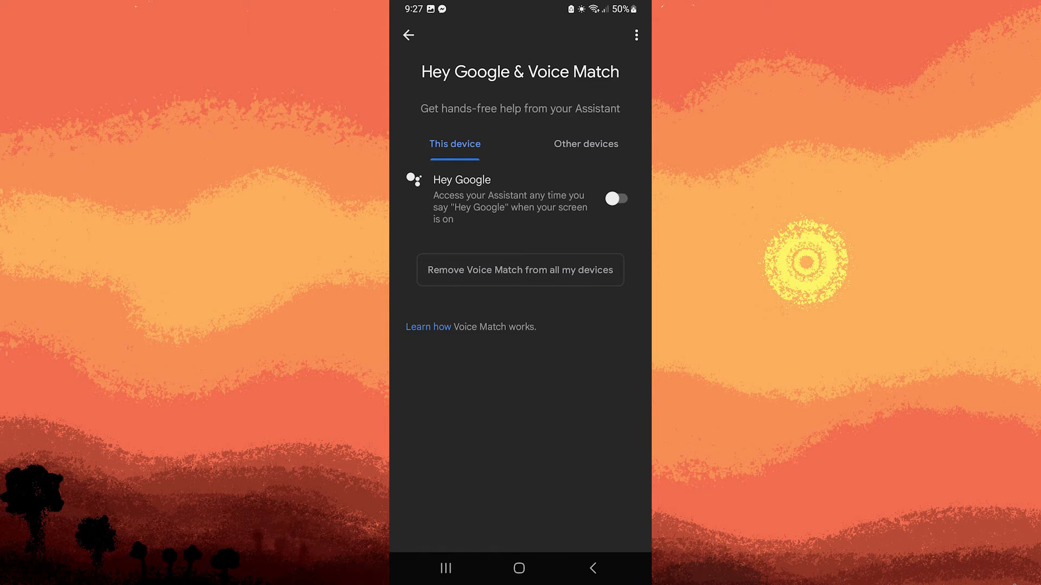
# - Turn on Hey Google for this device and agree to its terms so Voice Match is active
pyautogui.click(614, 197)
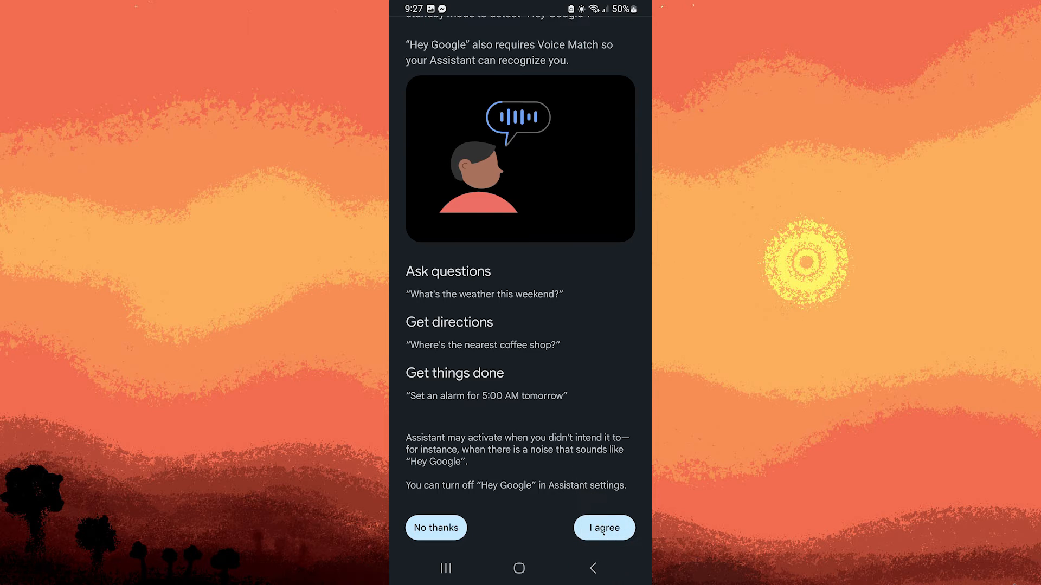
pyautogui.click(604, 528)
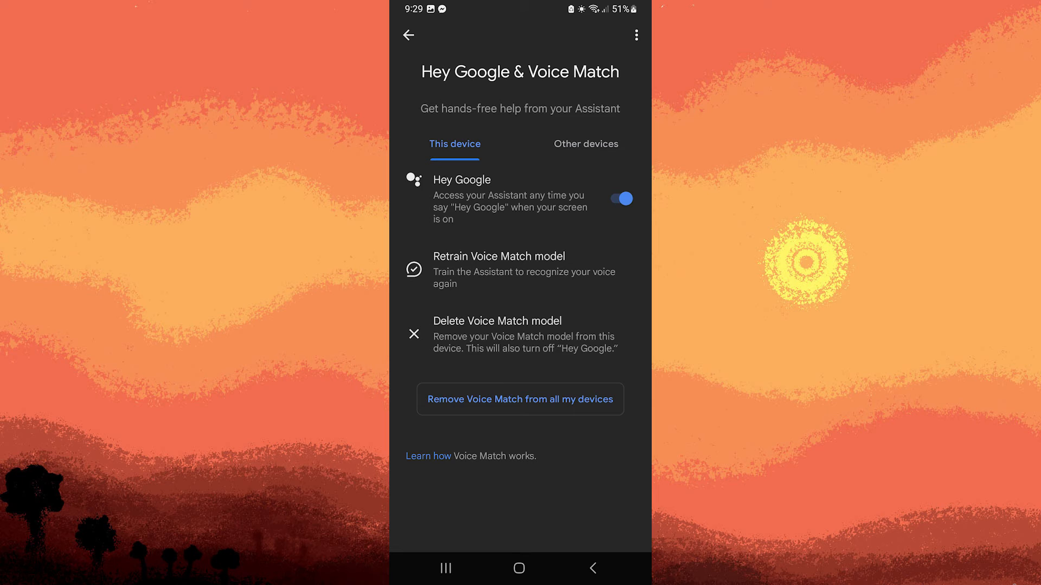
pyautogui.moveTo(490, 275)
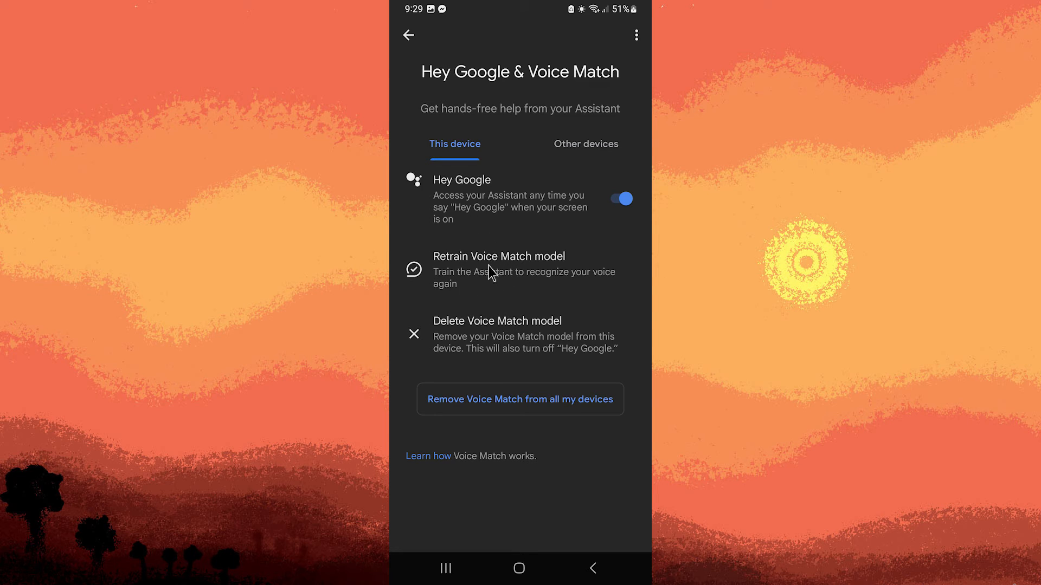